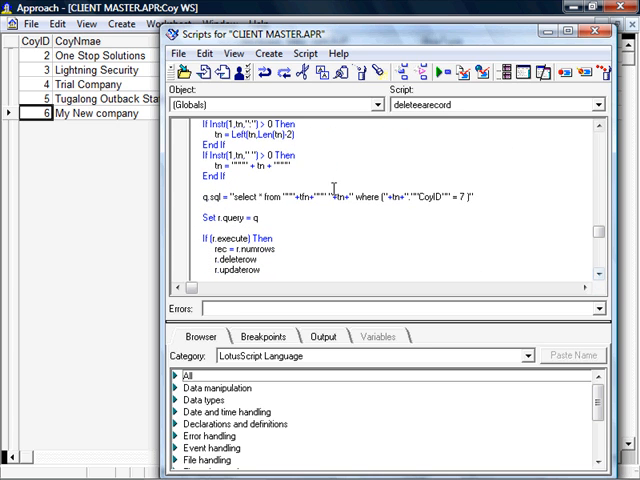
# - Remove the WHERE condition from the query string and select the r.deleterow line for removal
pyautogui.moveTo(352, 192); pyautogui.dragTo(456, 192)
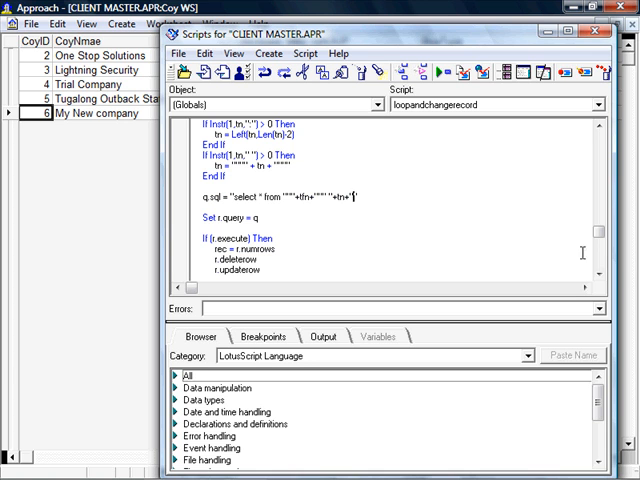
pyautogui.scroll(-3)
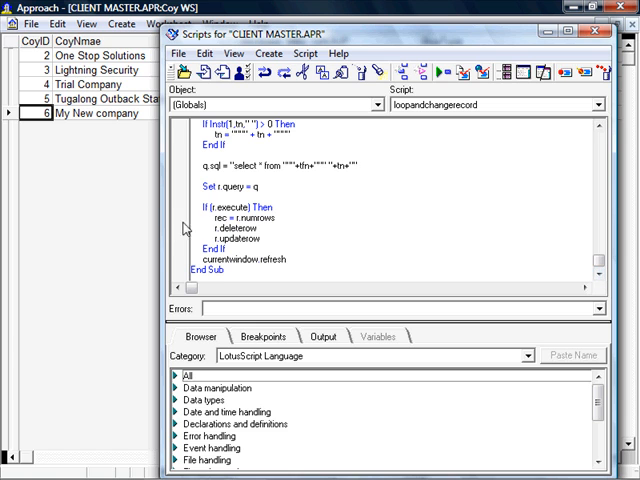
pyautogui.doubleClick(226, 228)
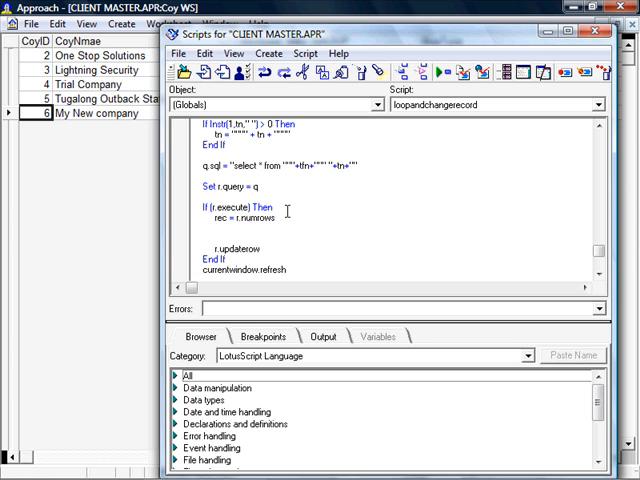
# - Add an 'If rec > 0 Then' block containing an empty Do…Loop
pyautogui.write('if rec')
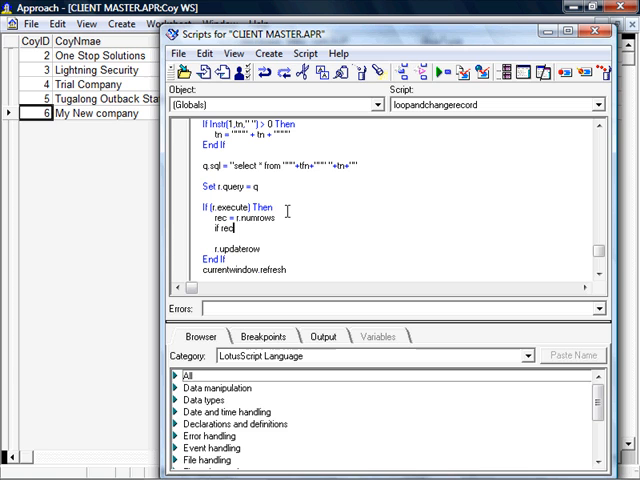
pyautogui.write('>')
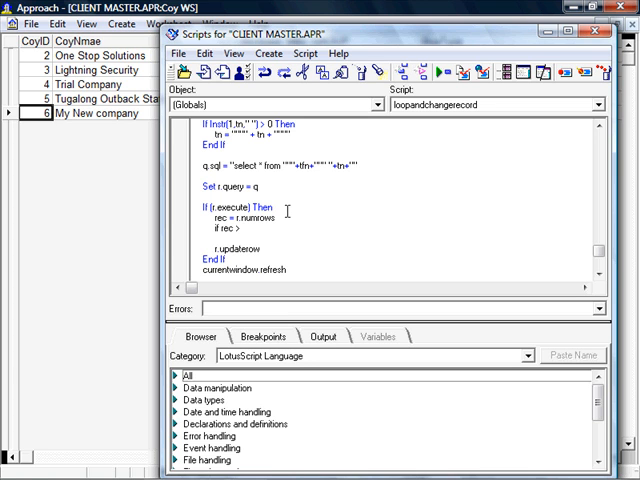
pyautogui.write('0 then')
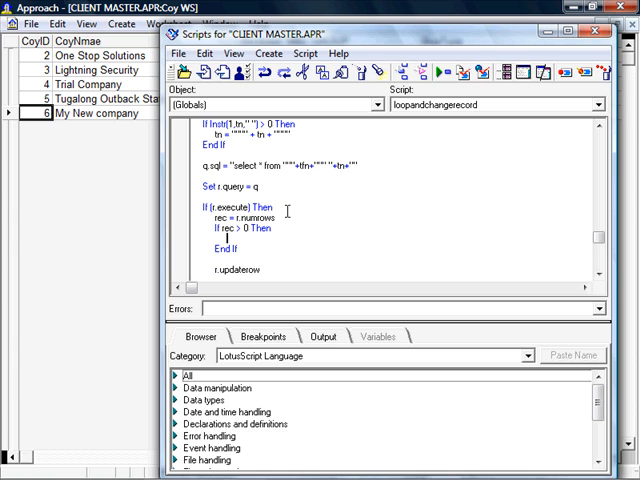
pyautogui.write('do')
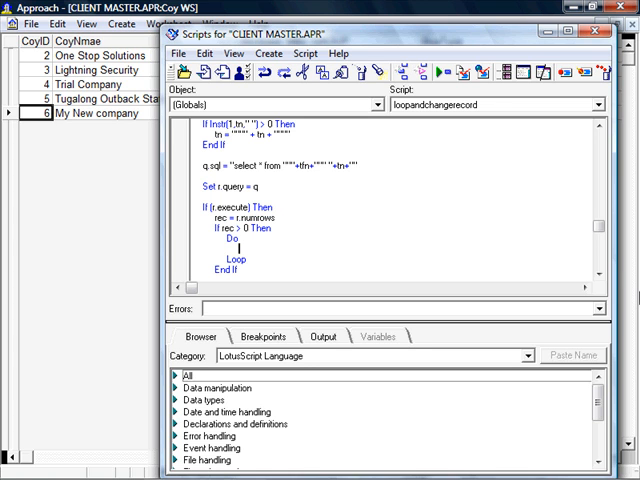
# - Delete the old r.updaterow line after the loop
pyautogui.scroll(-3)
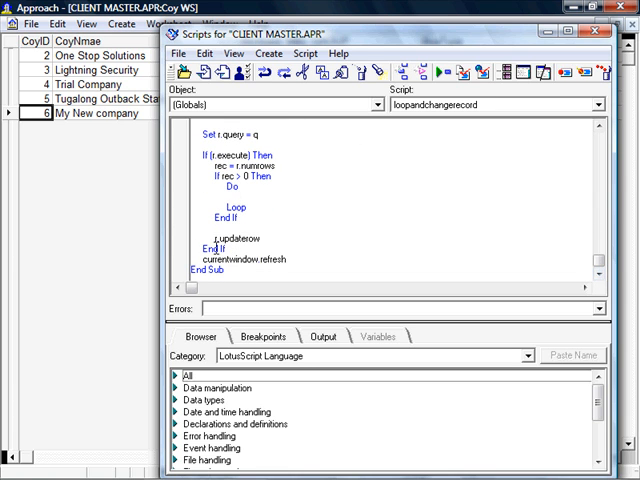
pyautogui.doubleClick(234, 236)
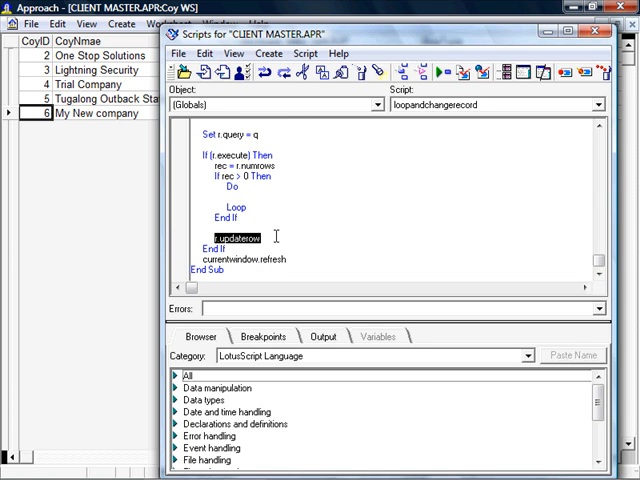
pyautogui.press('Delete')
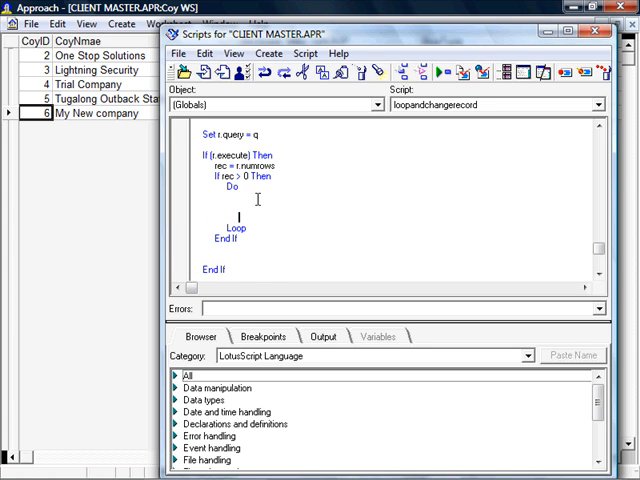
# - Add r.updaterow inside the Do loop and r.firstrow with i = 1 before it
pyautogui.write('r.updaterow')
pyautogui.write('i = 0')
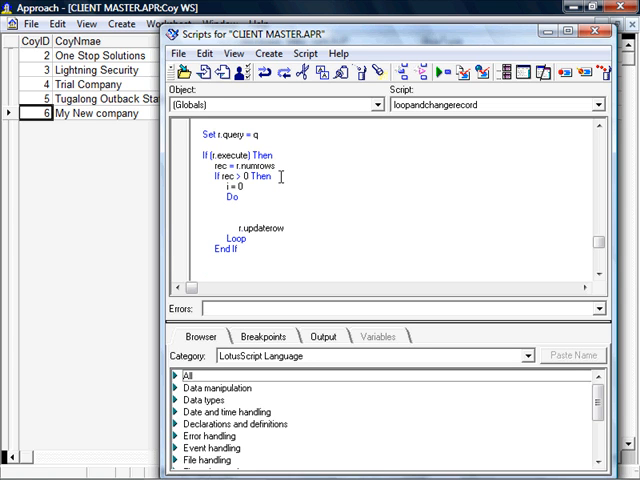
pyautogui.moveTo(240, 206)
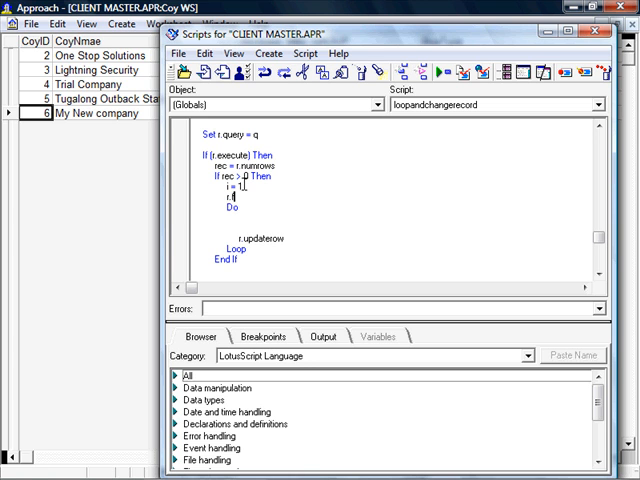
pyautogui.write('r.firstrow')
pyautogui.click(282, 218)
pyautogui.write('r.setvalue"')
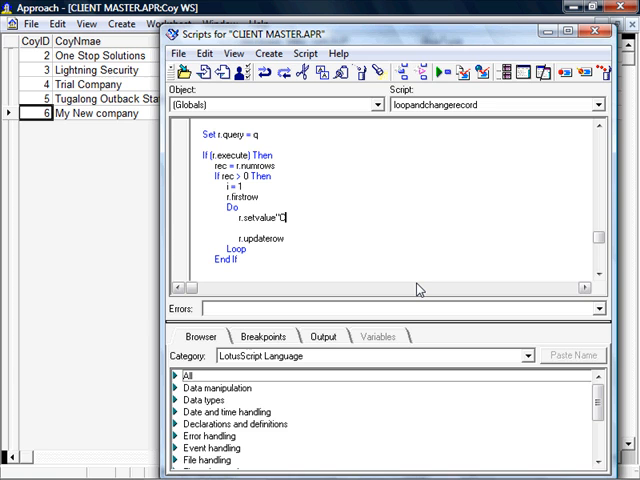
# - Make the loop set CoyID to i with r.setvalue and increment i with 'i = i + 1'
pyautogui.write('CoyI')
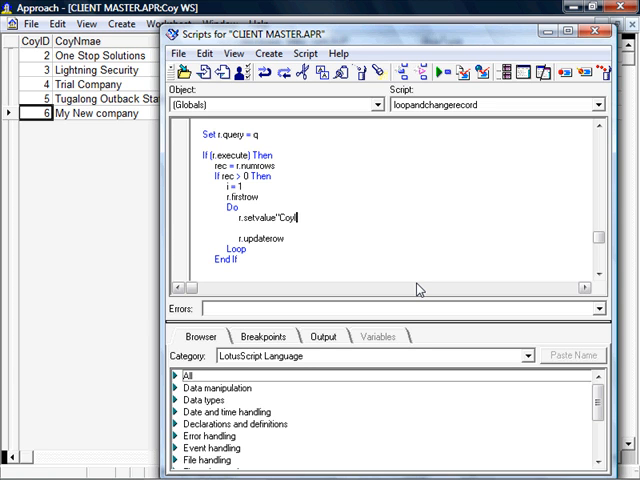
pyautogui.write('D')
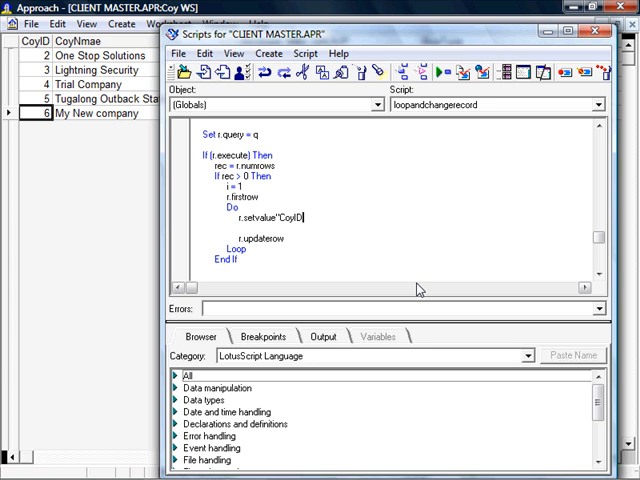
pyautogui.write('",')
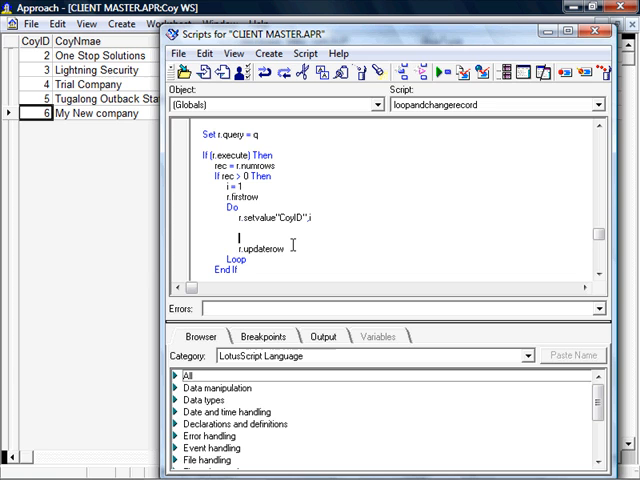
pyautogui.write('i = i + 1')
pyautogui.click(262, 258)
pyautogui.write(' while ')
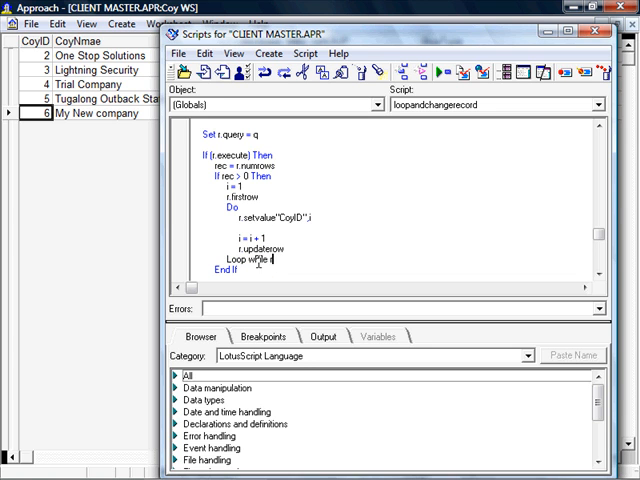
# - Complete the loop condition as 'Loop while r.nextrow' to step through every record
pyautogui.write('r.nextrow')
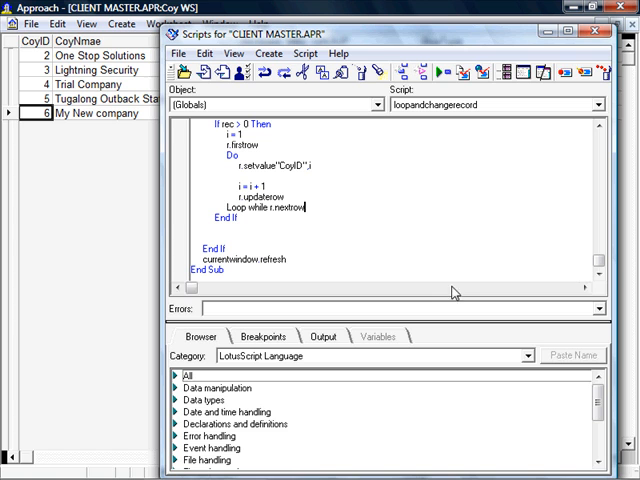
pyautogui.moveTo(444, 72)
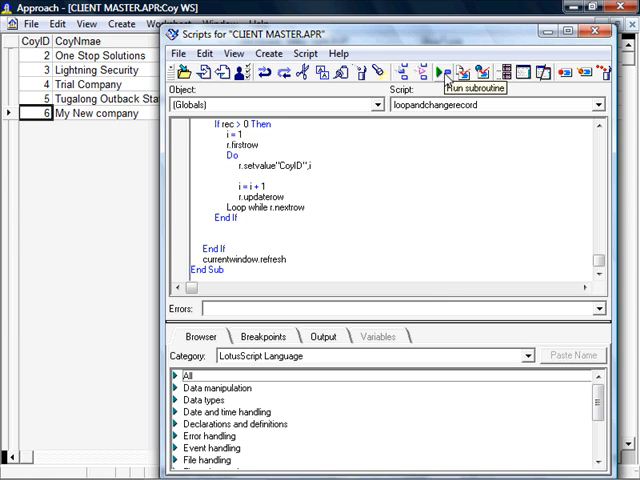
# - Run loopandchangerecord to renumber the five company CoyIDs 1 to 5
pyautogui.click(472, 72)
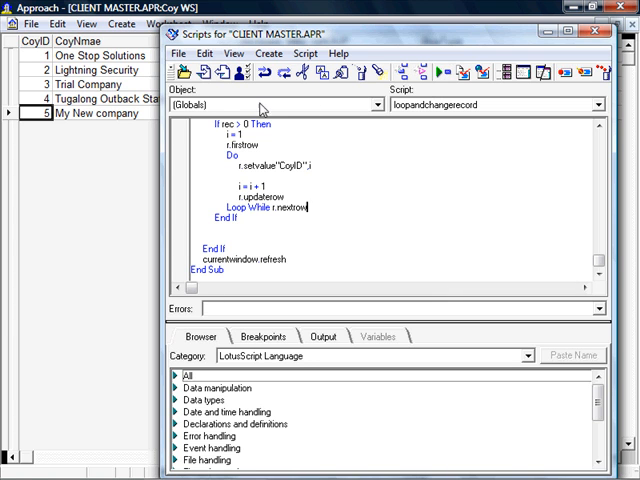
pyautogui.moveTo(376, 174)
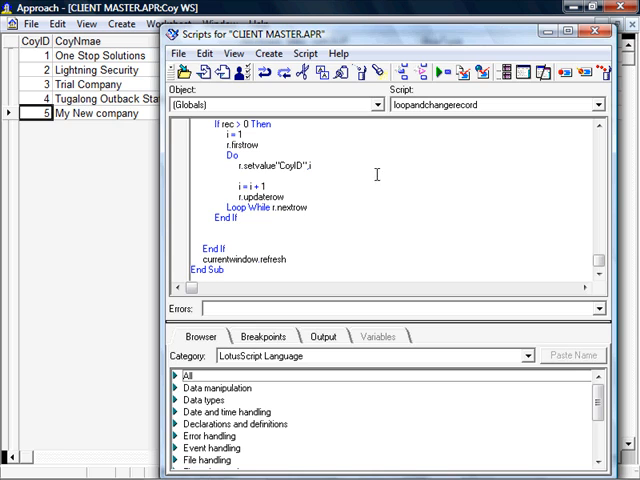